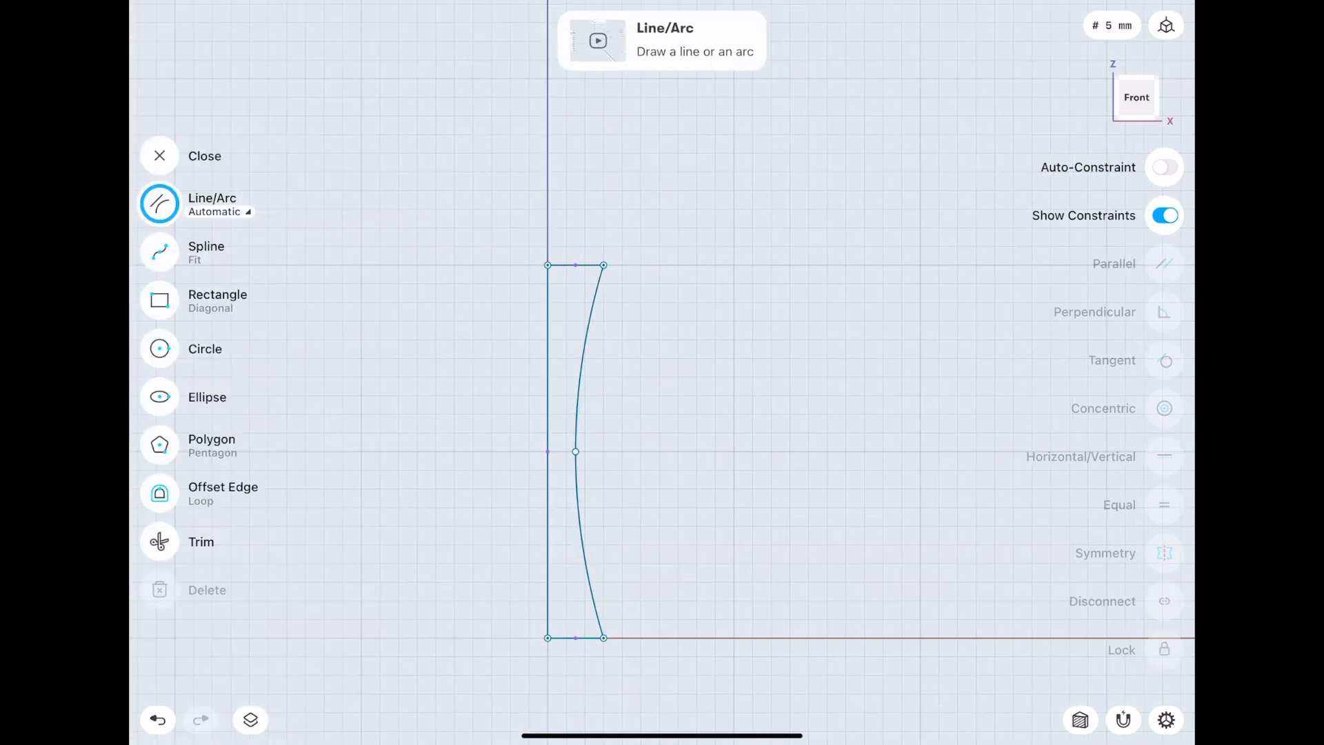
# Offset the curved profile 3 mm, close it with a straight side, and revolve the region.
pyautogui.click(159, 493)
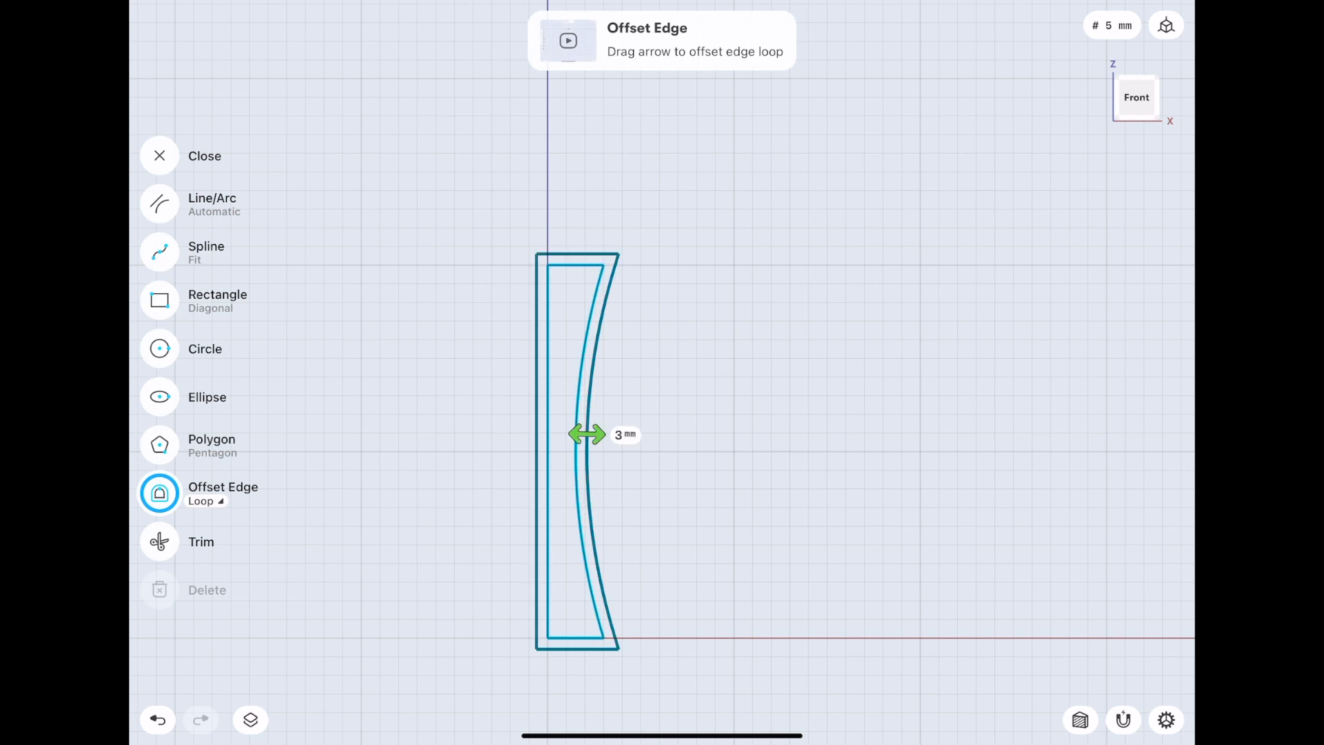
pyautogui.click(159, 156)
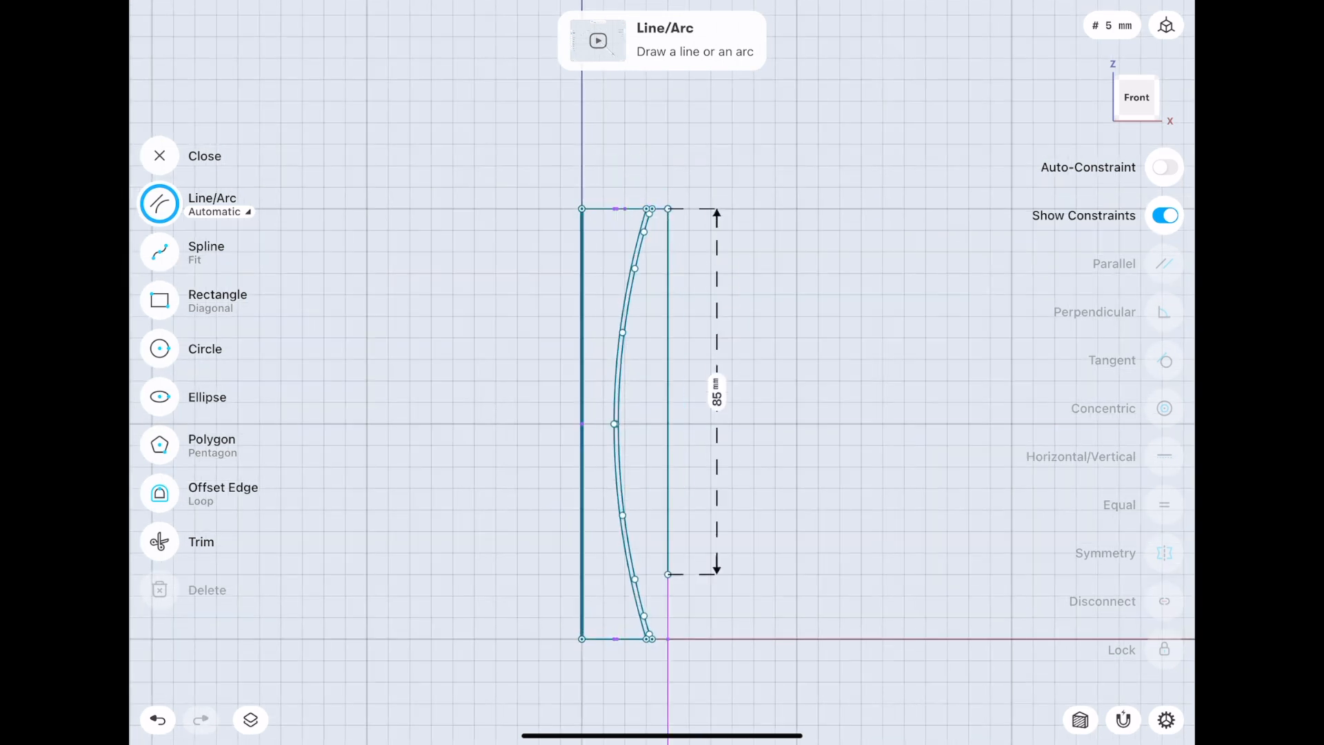
pyautogui.click(195, 156)
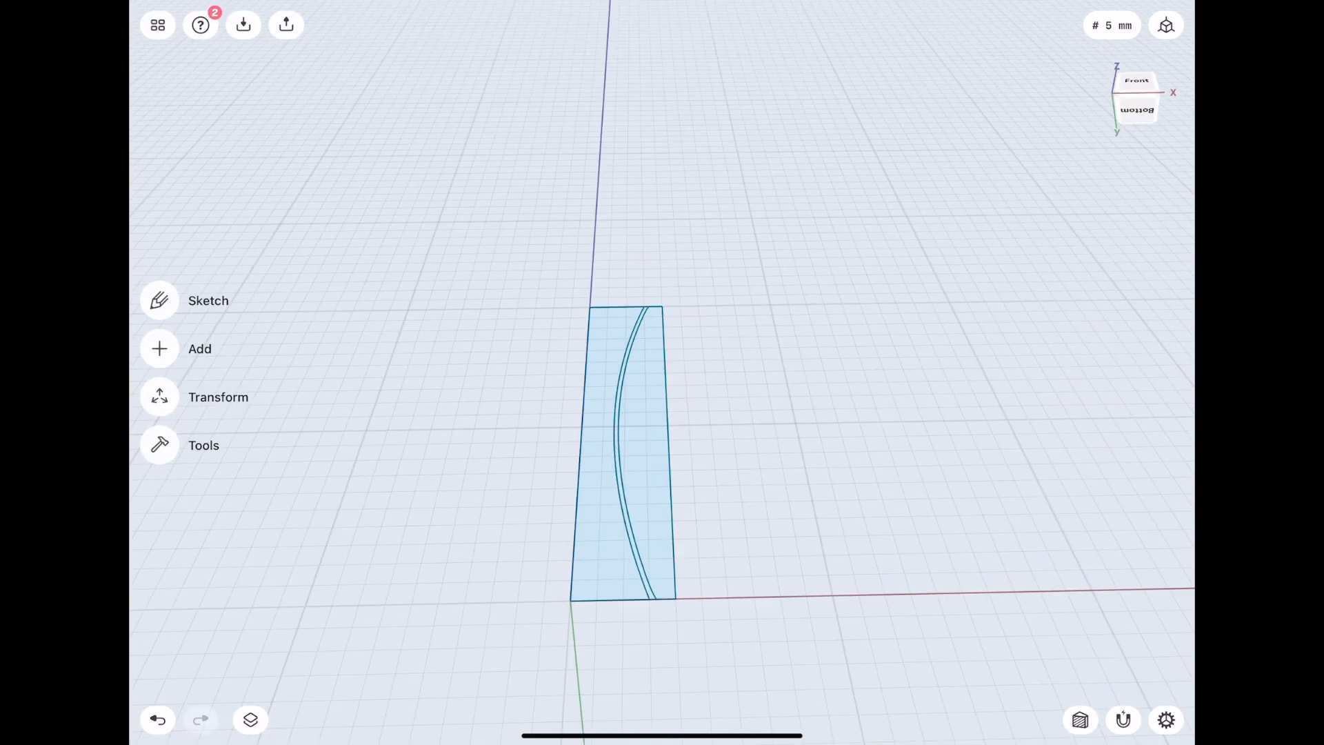
pyautogui.click(617, 447)
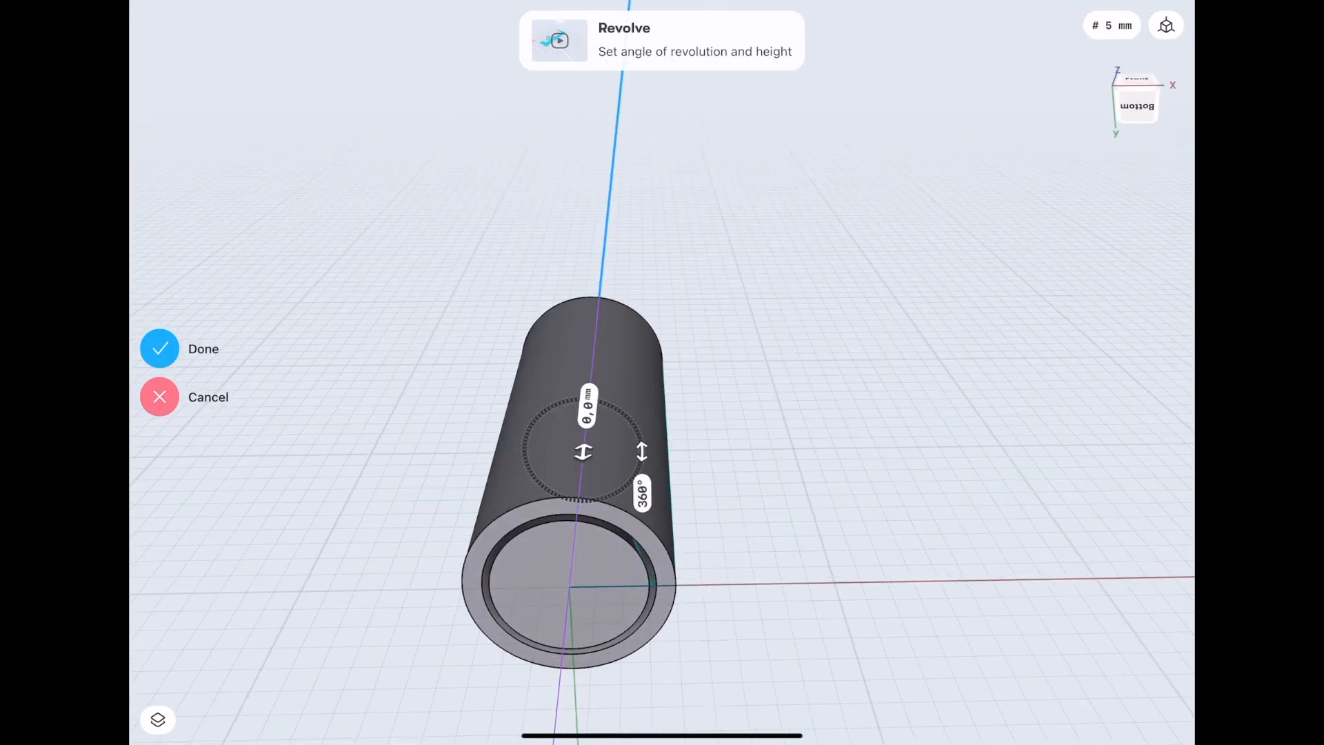
# Confirm the 360° revolve to create the hollow roller body.
pyautogui.click(160, 347)
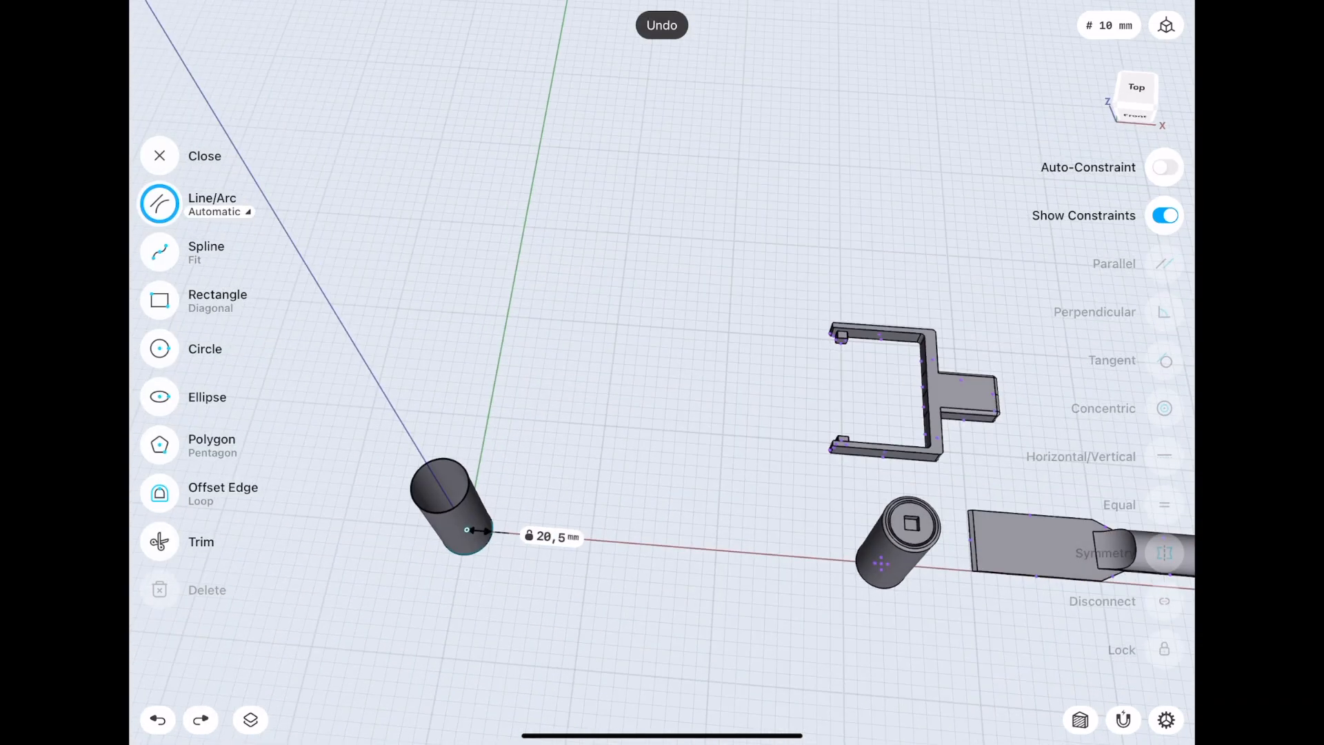
# Draw a 20,5 mm line from the small cylinder in a new sketch.
pyautogui.click(159, 156)
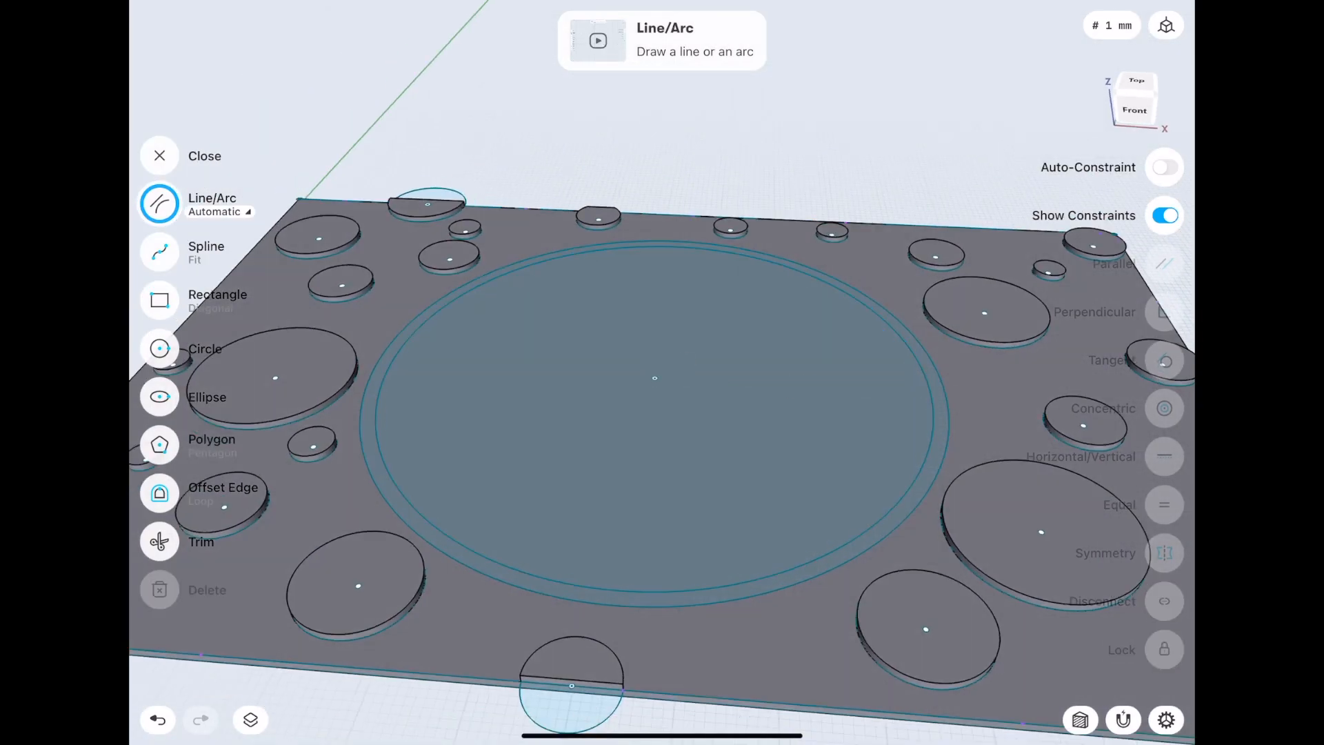
# Select the central circle sketch on the plate for the offset ring.
pyautogui.click(159, 156)
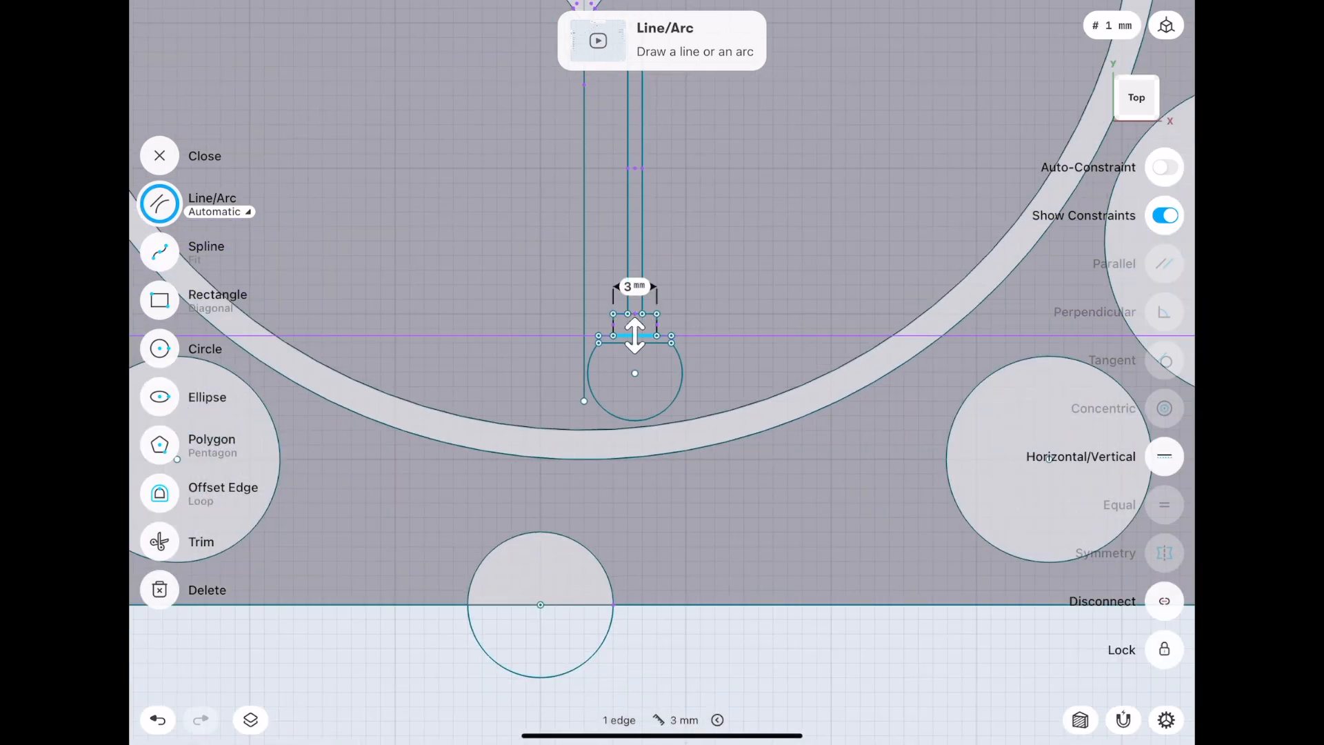
# Set the strip width between the parallel lines to 3 mm.
pyautogui.click(158, 155)
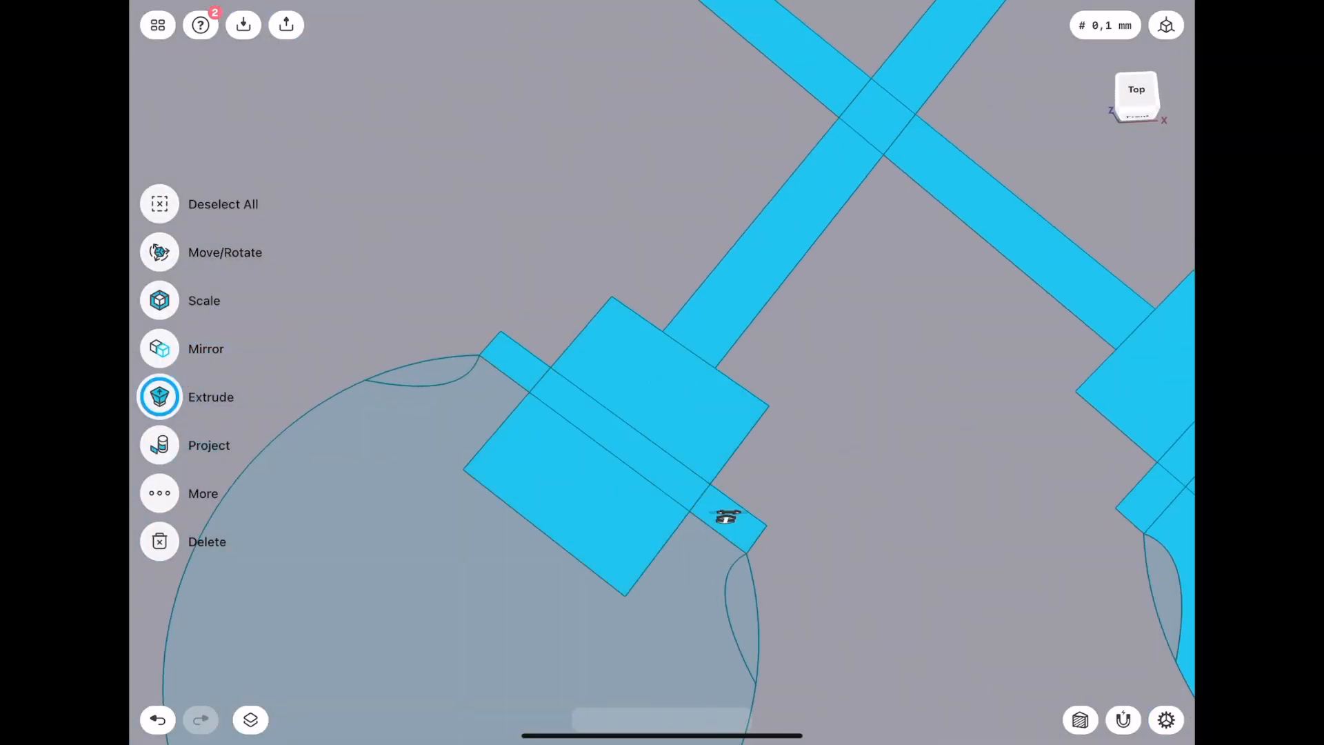
# Extrude the crossing strip faces into the plate and round the recess edges 1,9 mm.
pyautogui.click(160, 397)
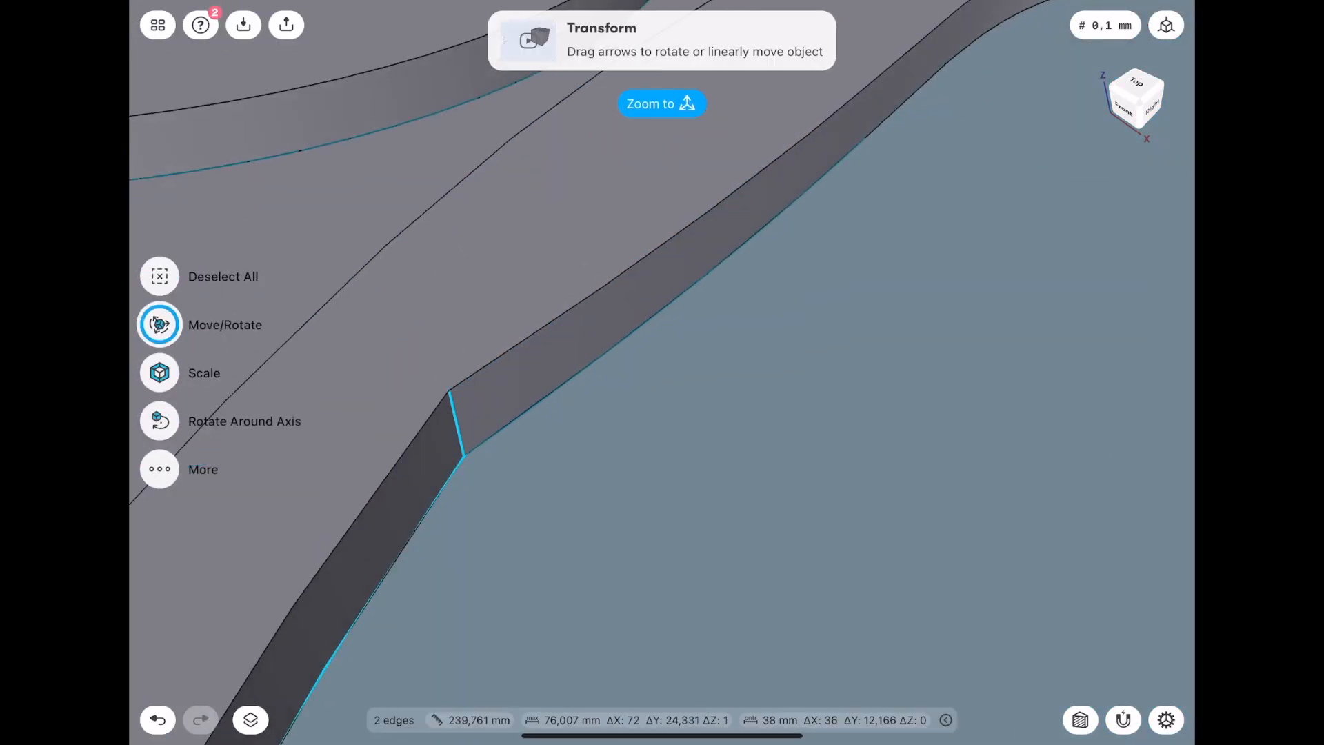
pyautogui.click(159, 397)
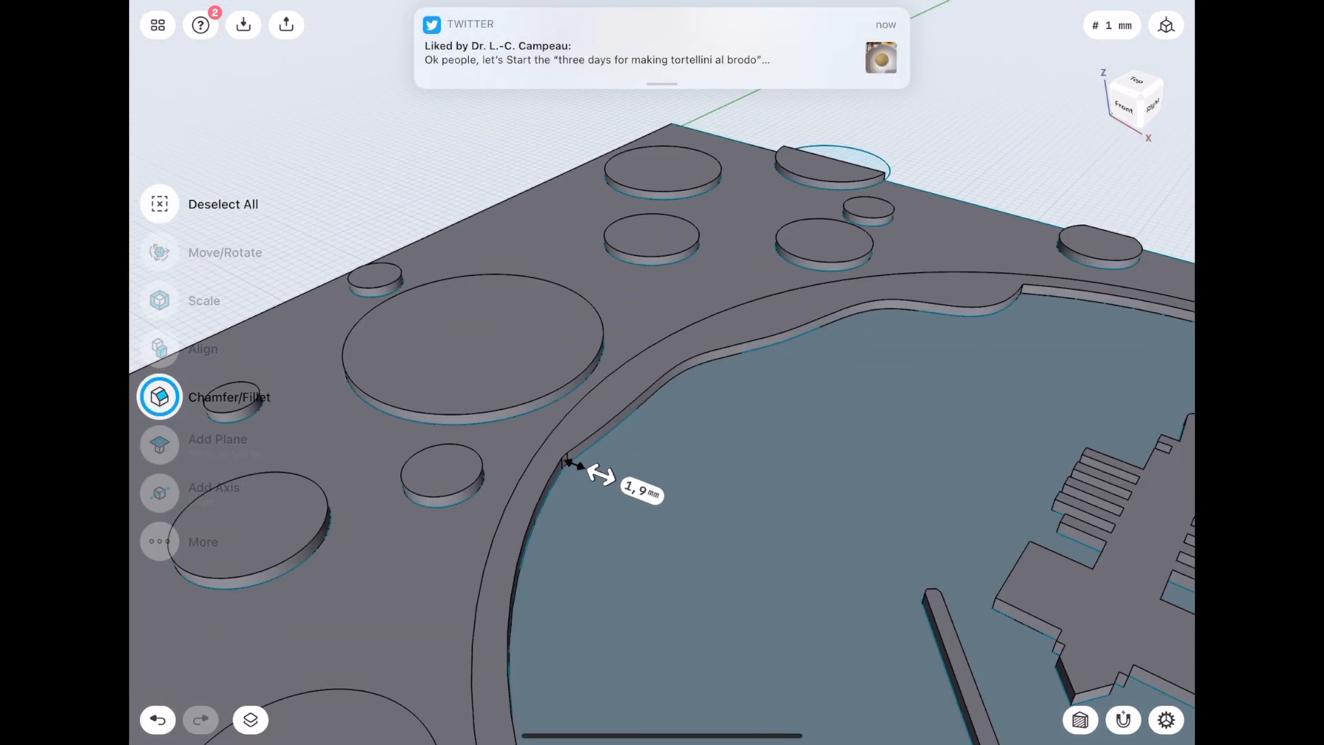